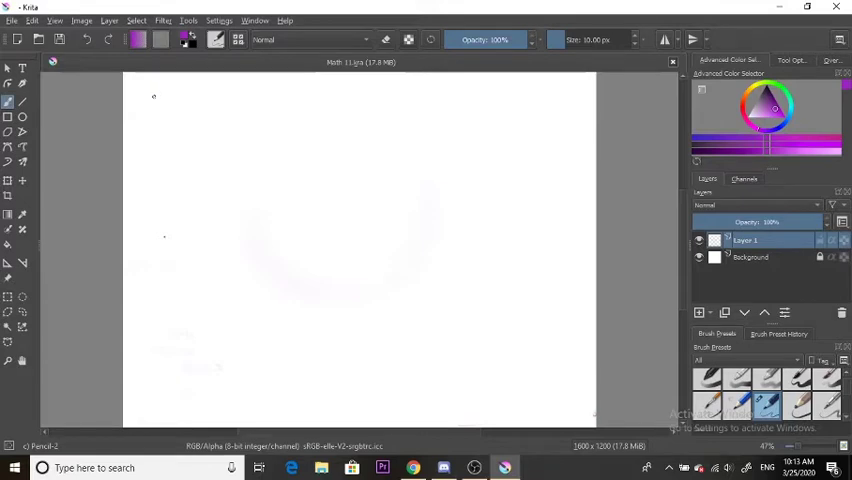
mouse_move(199, 130)
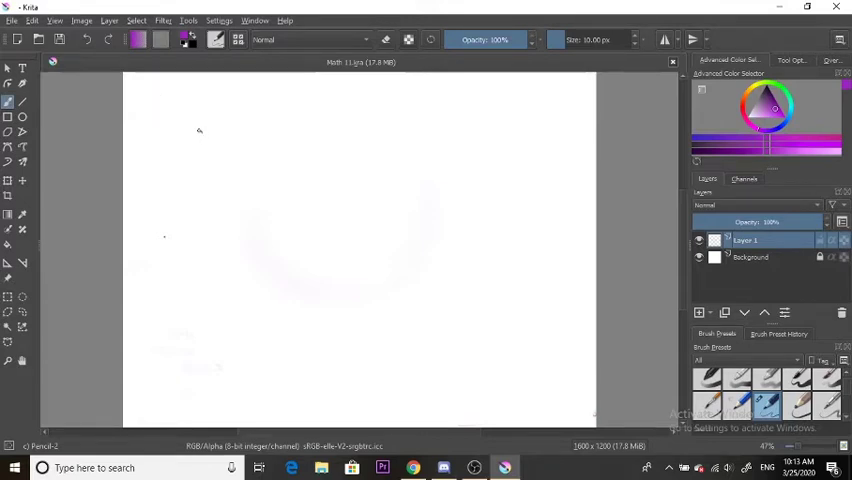
Sketch a ball with an 'F applied' arrow and a box with a downward F arrow
click(199, 138)
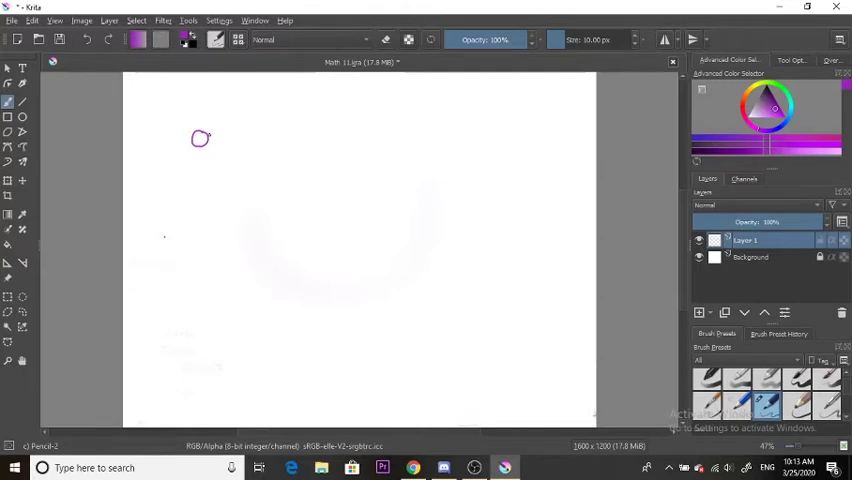
drag(210, 139, 287, 141)
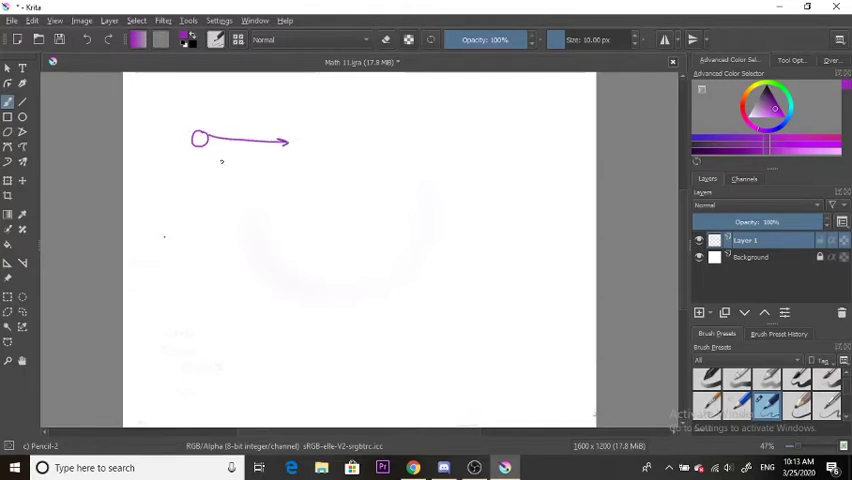
drag(182, 148, 298, 148)
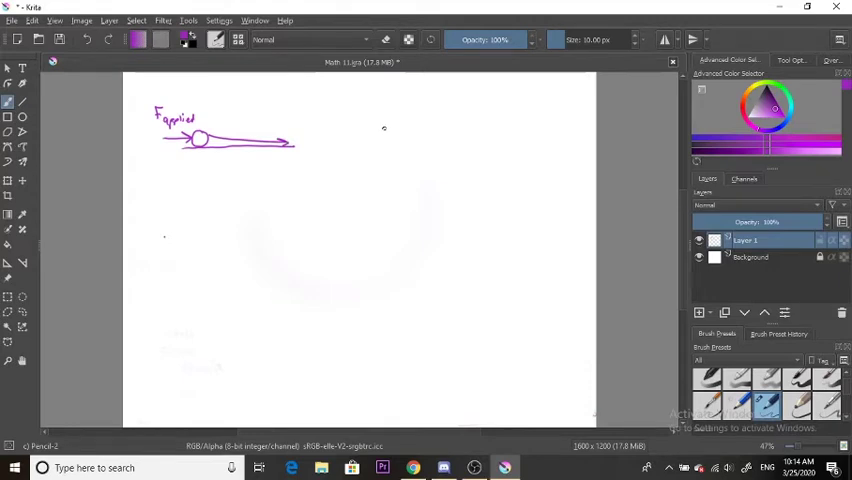
drag(375, 145, 410, 122)
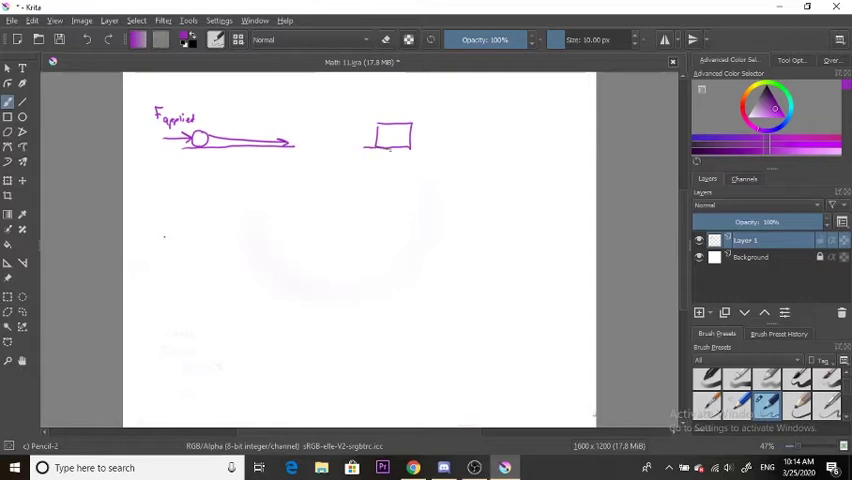
drag(365, 150, 435, 150)
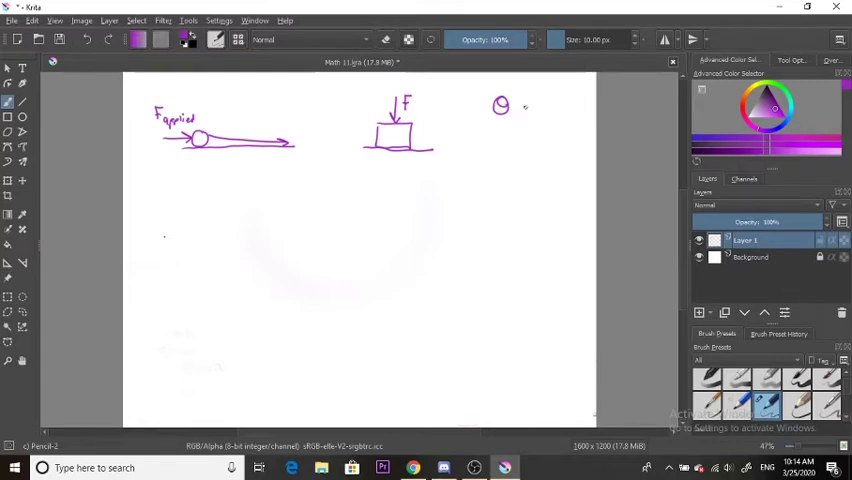
Write (x, y) beside θ and begin the velocity note underneath
drag(527, 108, 538, 118)
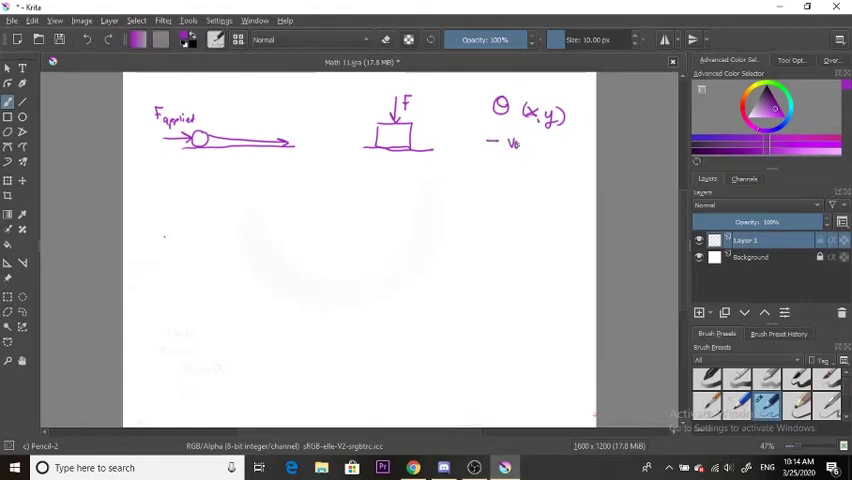
drag(510, 142, 545, 142)
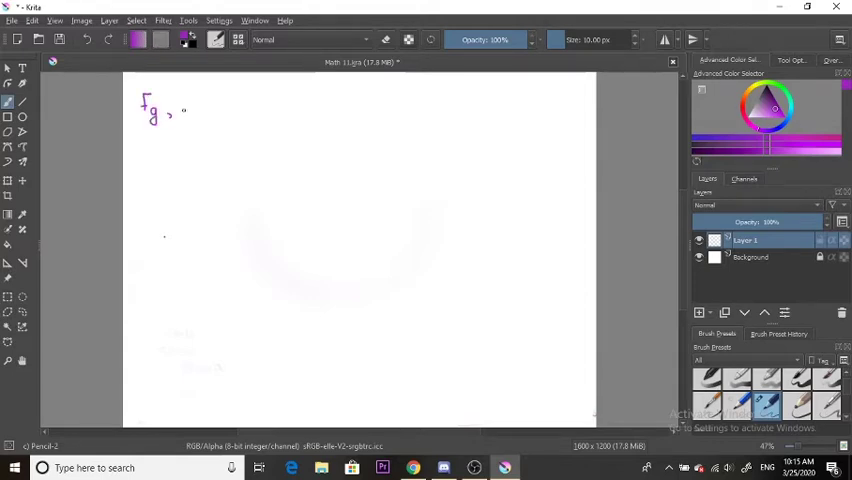
Handwrite FN, FF and FT after Fg along the top of the page
drag(190, 100, 210, 115)
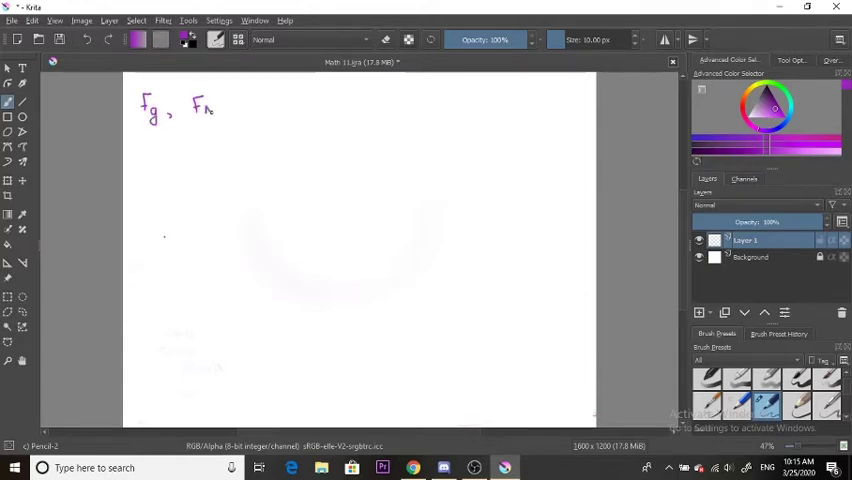
drag(249, 98, 250, 118)
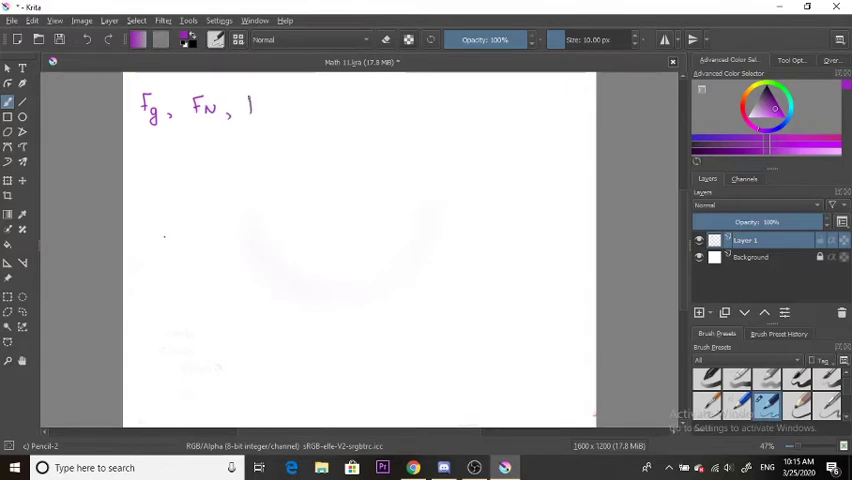
drag(250, 105, 270, 118)
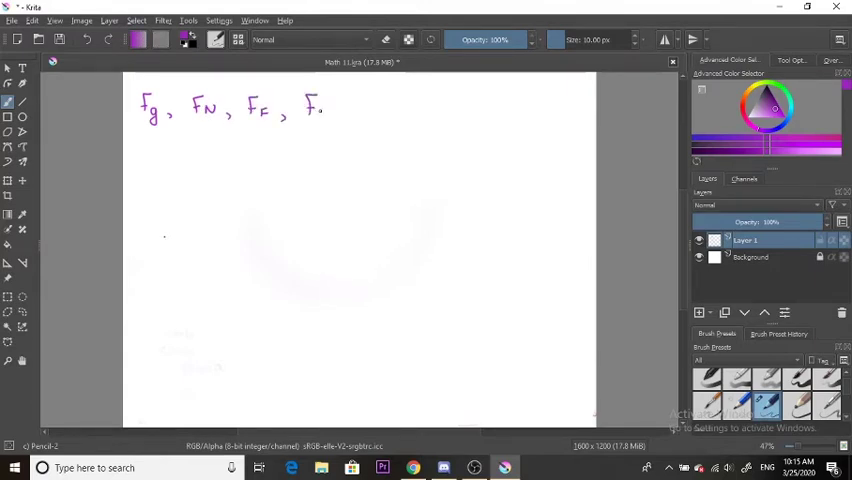
drag(316, 105, 322, 118)
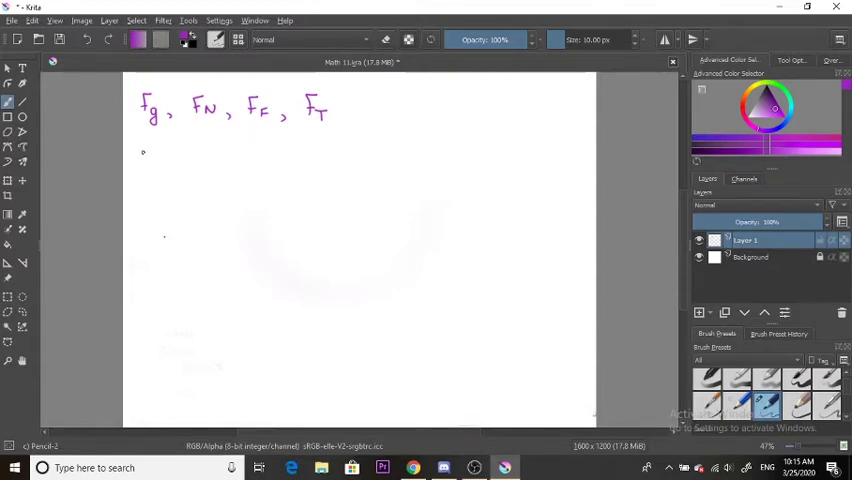
Write and underline 'Gravitational Force', then draw masses m1 and m2 with attraction arrows
drag(137, 165, 156, 158)
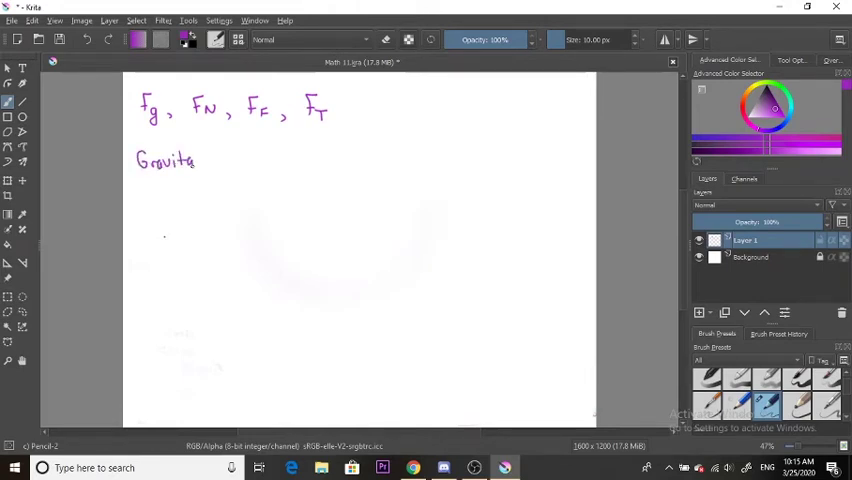
drag(197, 160, 227, 160)
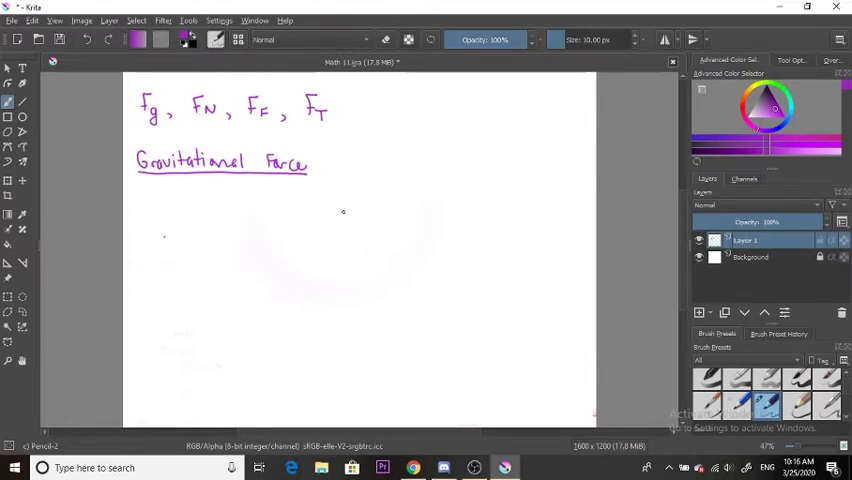
mouse_move(213, 205)
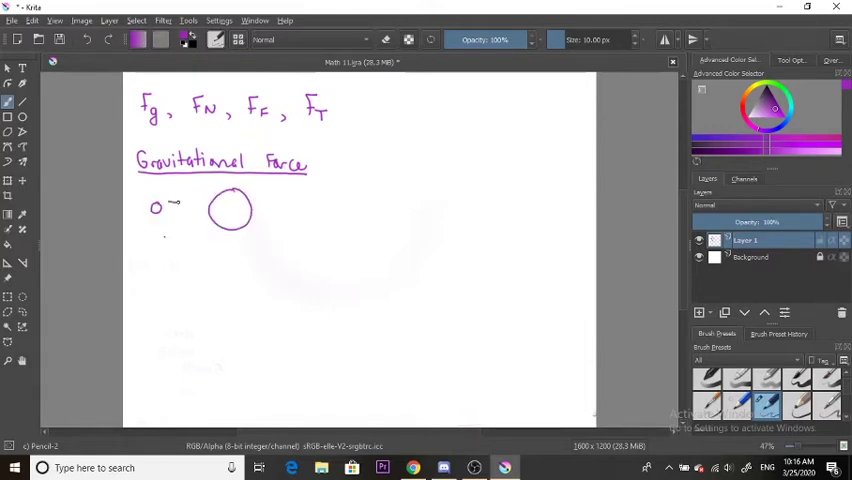
drag(170, 208, 205, 208)
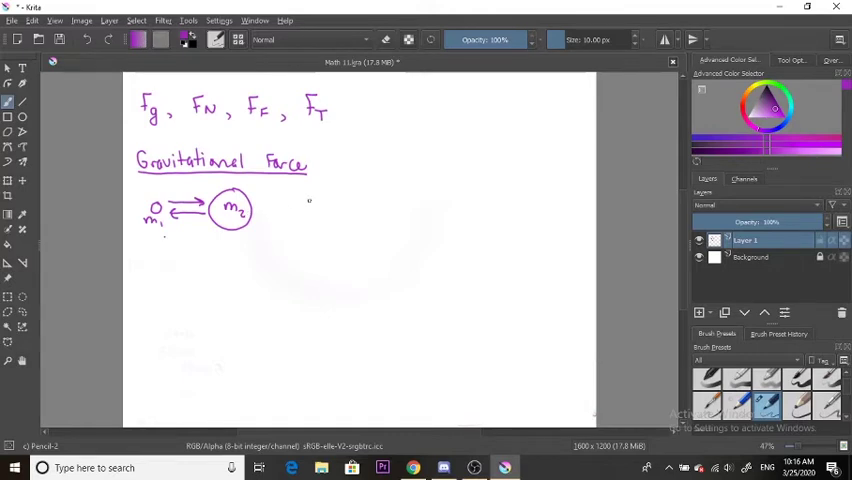
click(368, 205)
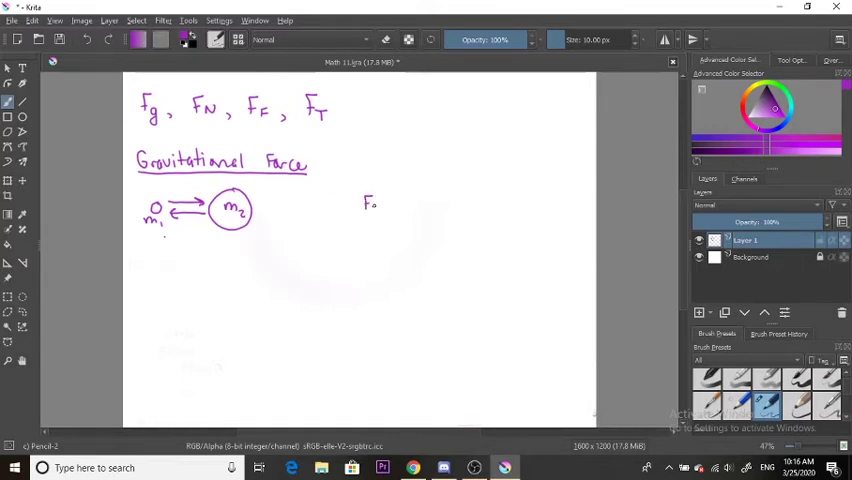
Write Fg = Gm1m2/r² with G = 6.67×10⁻¹¹ Nm²/kg², and mark distance r
drag(378, 210, 390, 207)
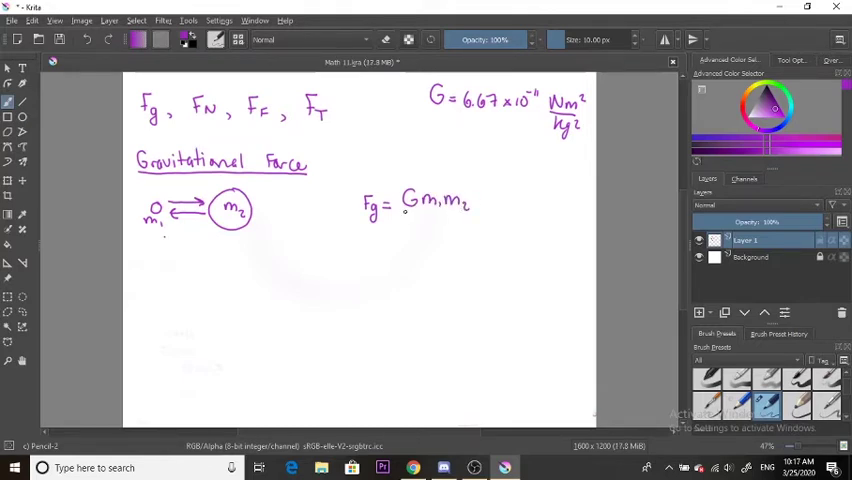
drag(399, 213, 478, 213)
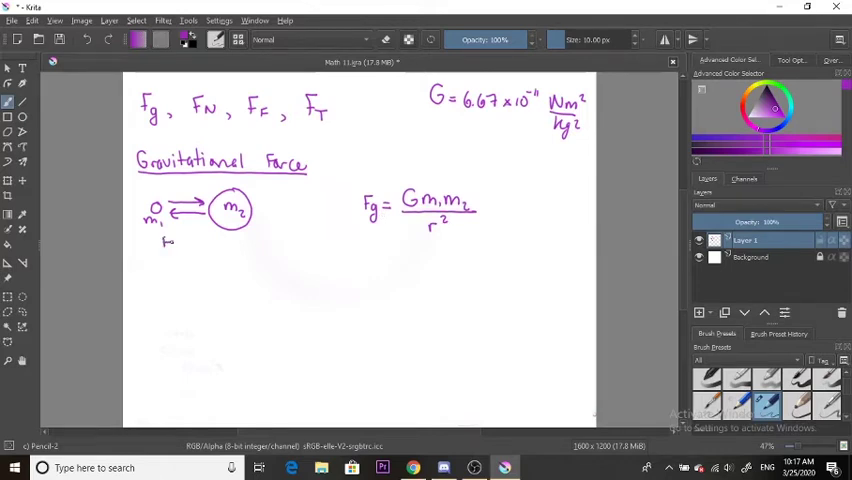
drag(160, 245, 225, 243)
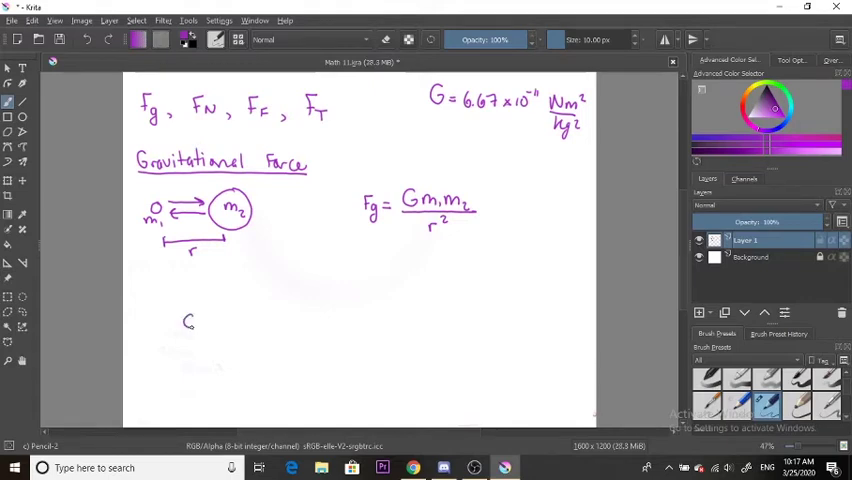
Draw a stick figure with head, body and a ground line, labelled m
drag(188, 318, 192, 335)
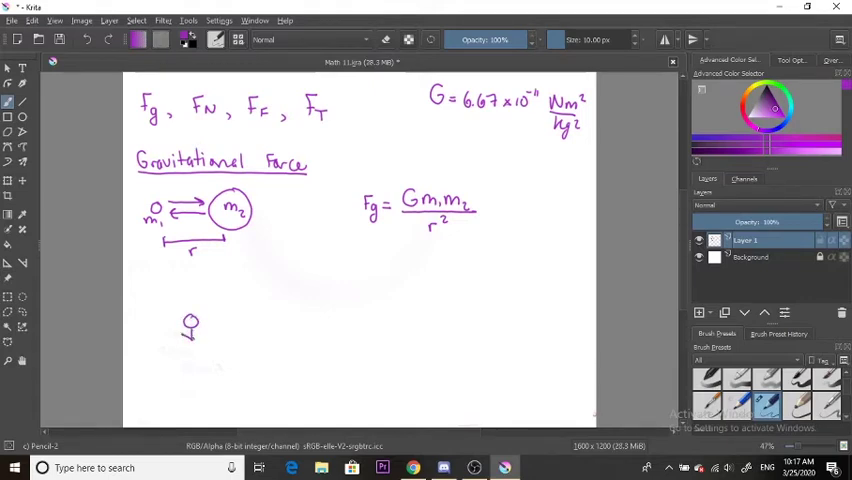
drag(190, 335, 185, 375)
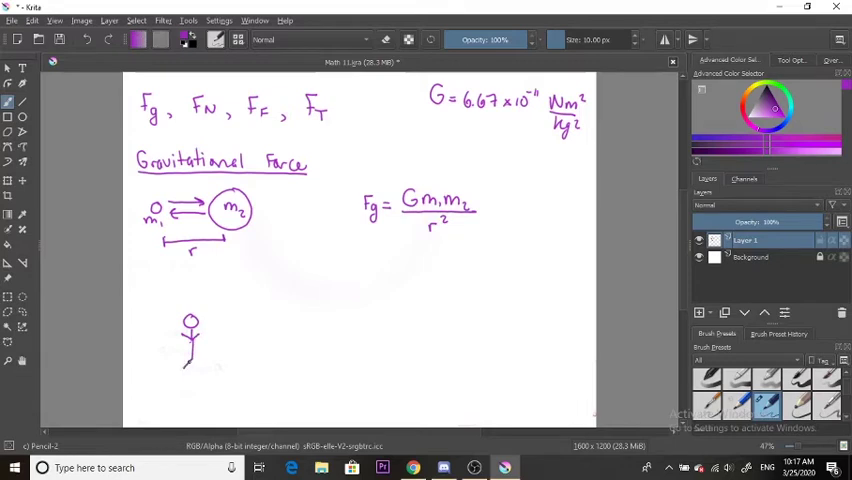
drag(165, 367, 235, 367)
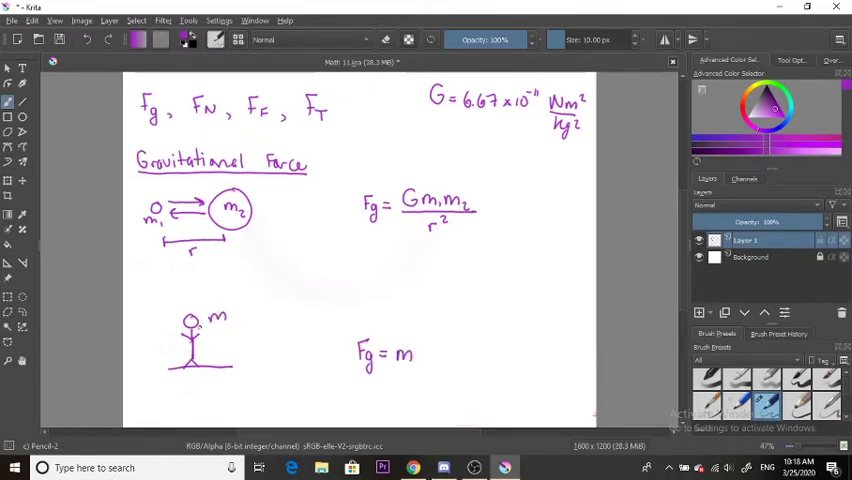
Finish Fg = mg, add g = −9.81 m/s², and box both force formulas
click(415, 352)
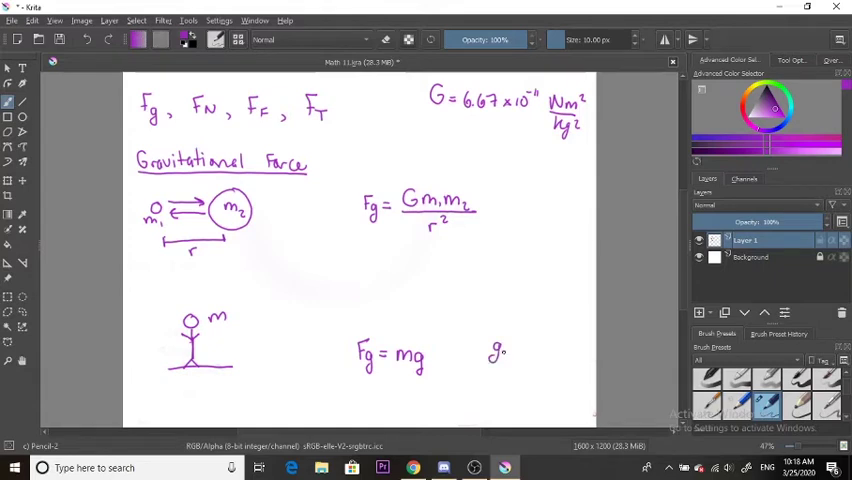
drag(505, 350, 525, 352)
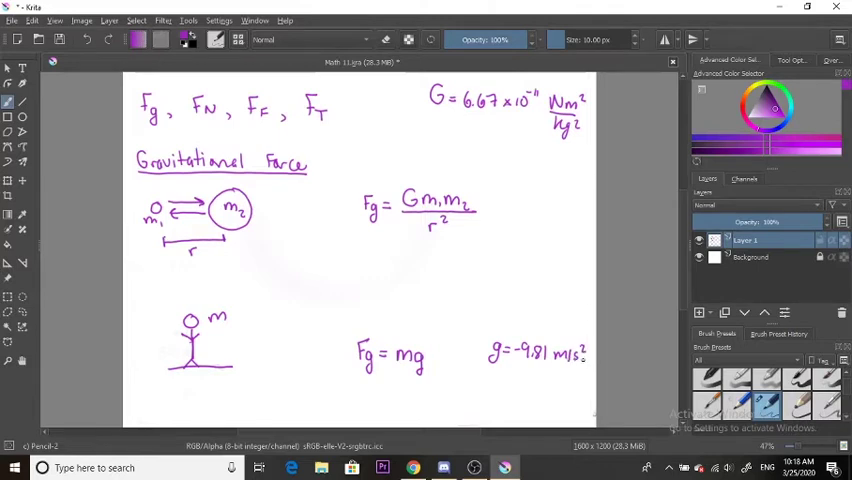
drag(353, 175, 353, 220)
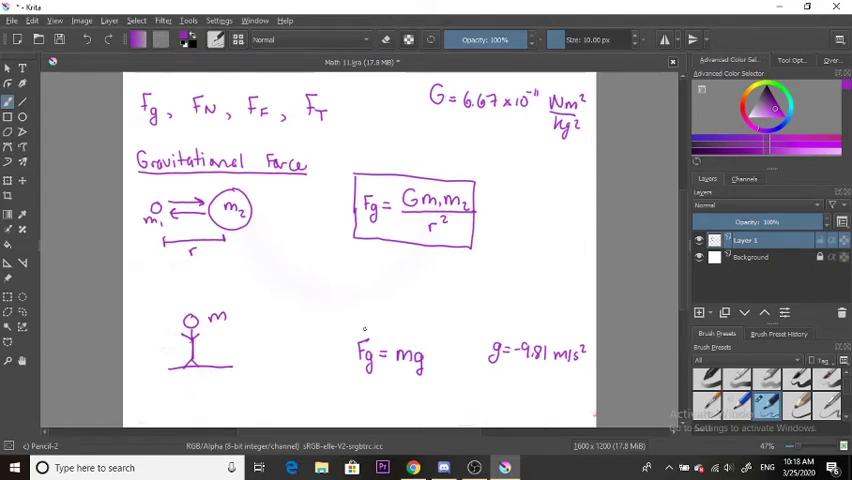
drag(345, 330, 430, 375)
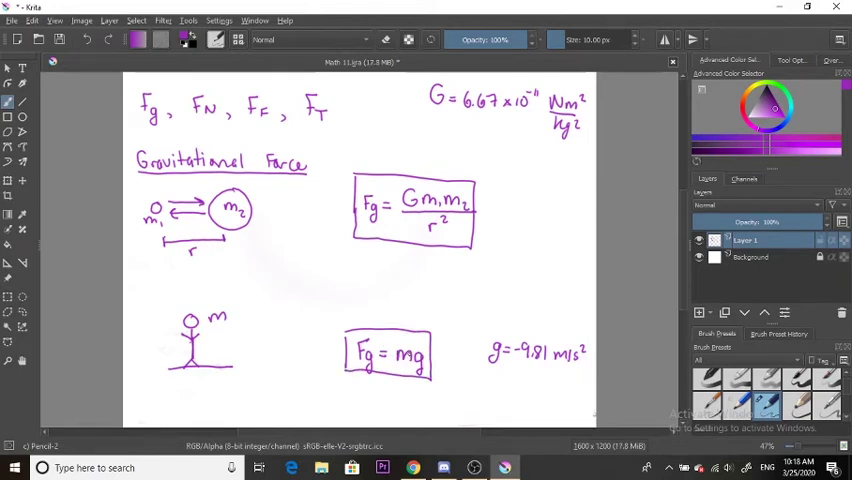
click(200, 315)
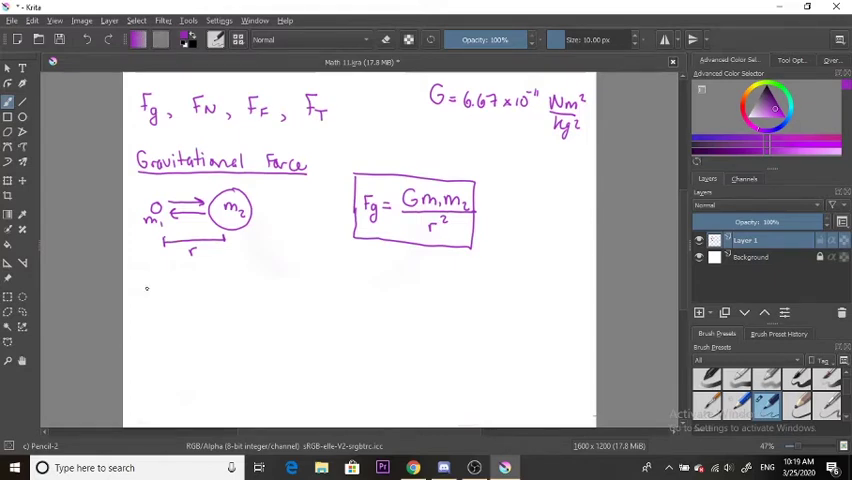
Draw two planets below the diagram labelled m1 = 5×10^10 and m2 = 3×10^9
drag(150, 290, 140, 310)
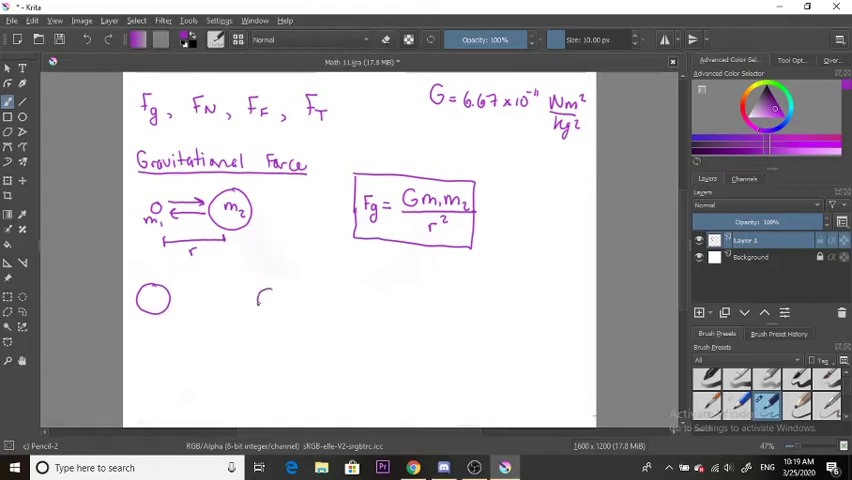
drag(260, 300, 280, 300)
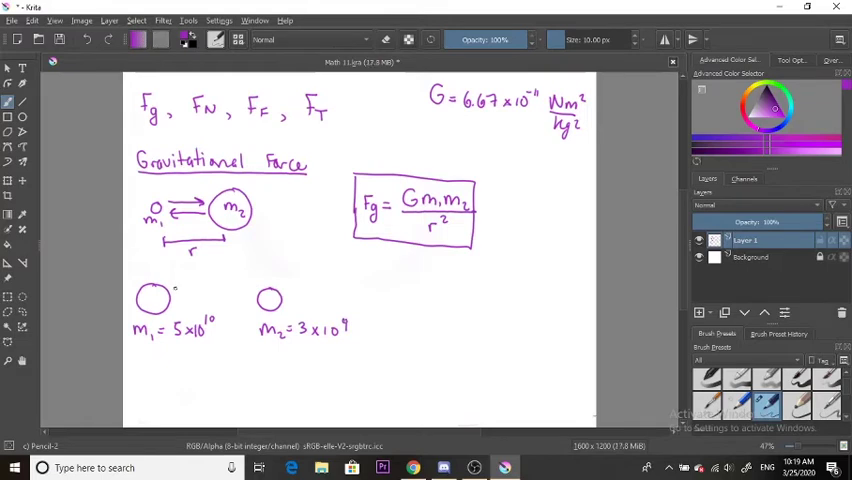
Mark the 1.5×10^7 m separation and write the substituted Fg formula with squared distance
drag(172, 293, 257, 293)
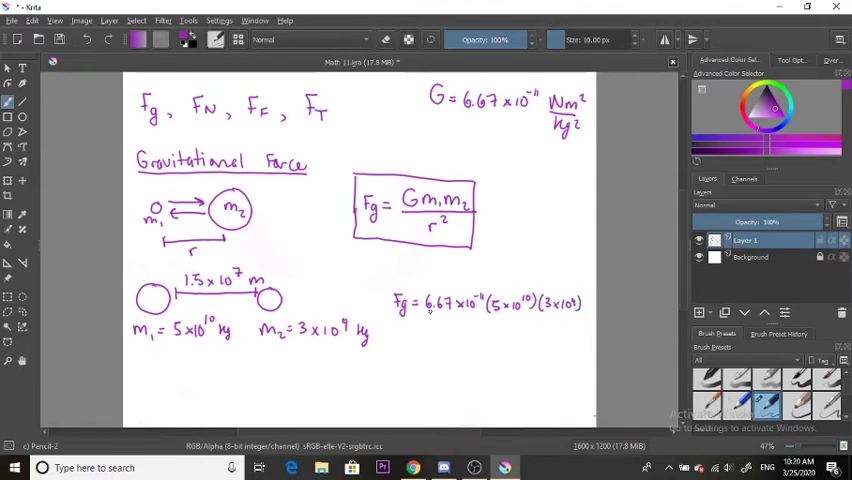
drag(425, 312, 578, 317)
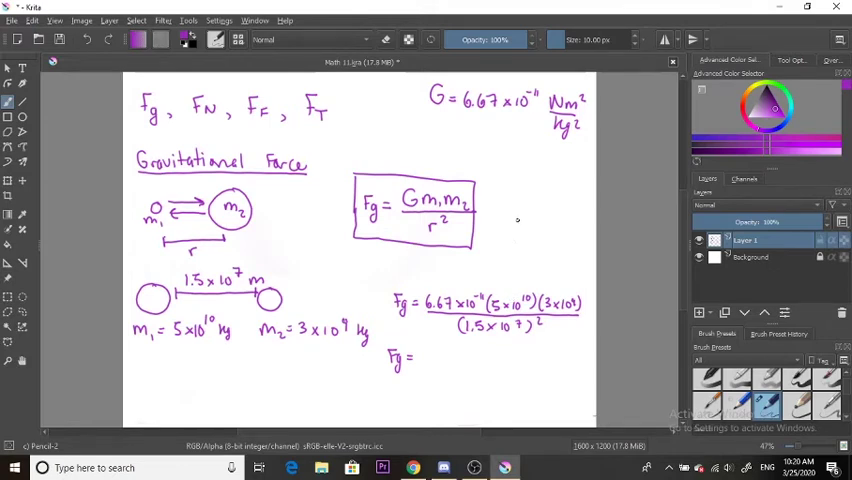
Sketch boxed 10^x and Exp calculator keys right of the formula box
drag(512, 212, 557, 240)
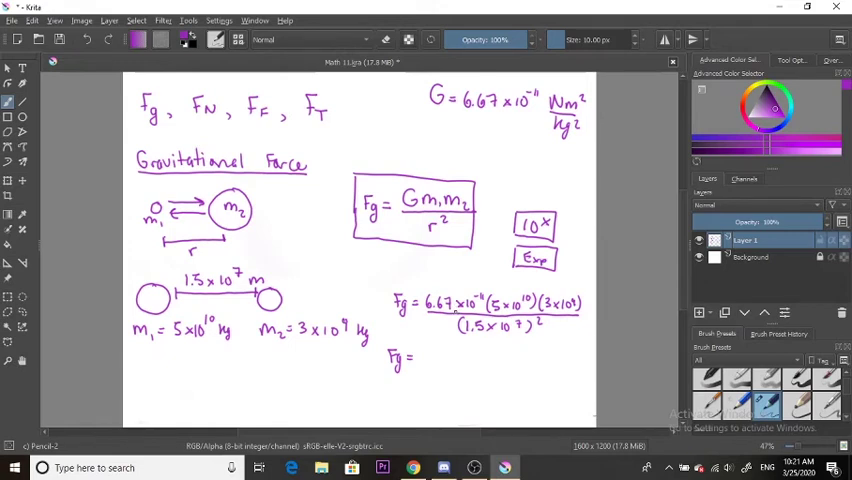
mouse_move(453, 311)
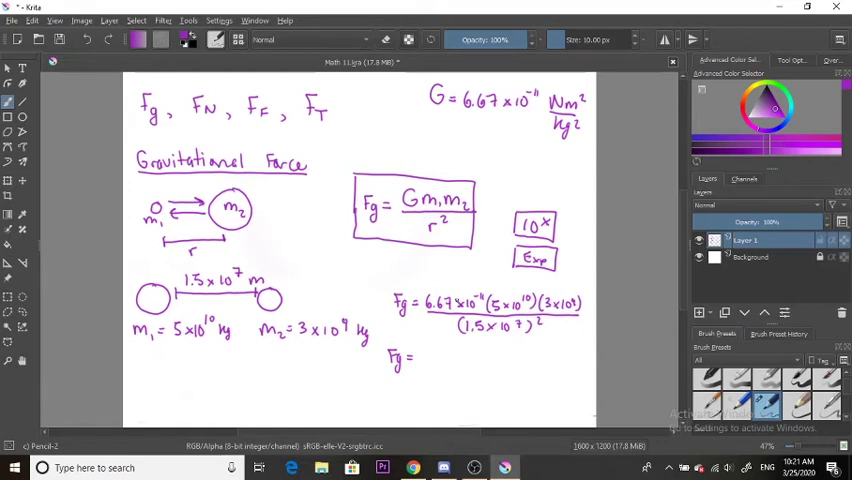
Hand-write Fg = 1×10^10 / 2.25×10^14 below the substitution and begin Fg = 4.4
click(422, 353)
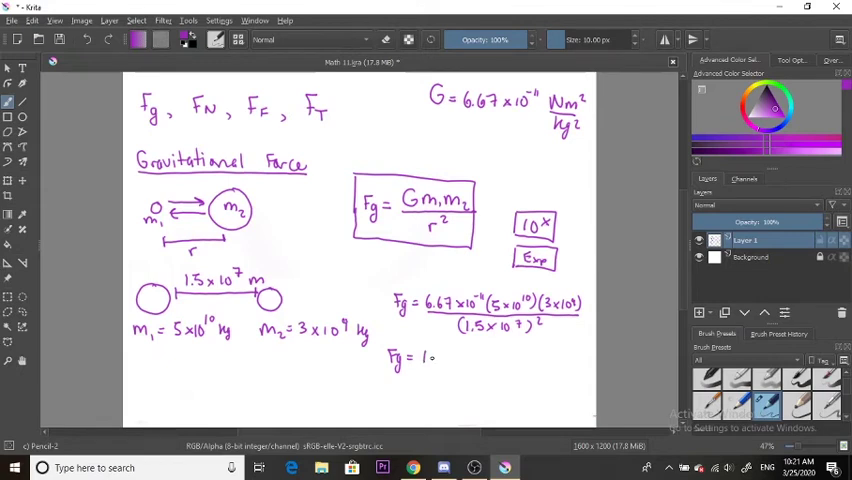
drag(440, 360, 465, 355)
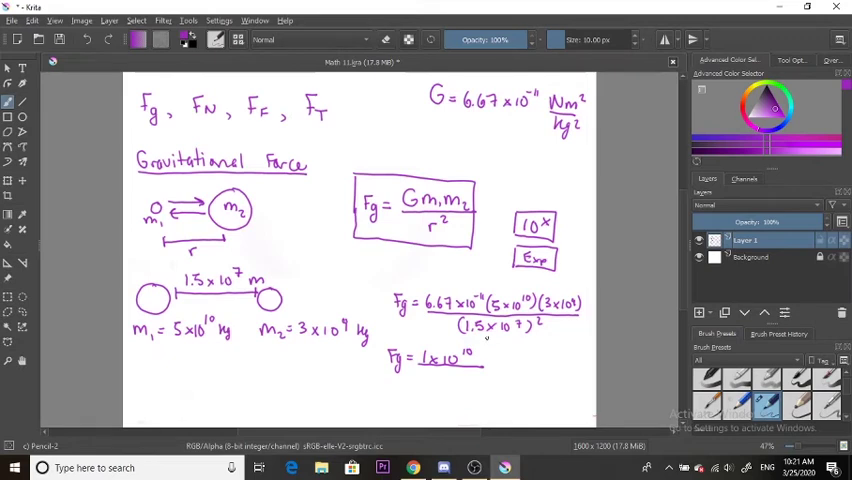
mouse_move(485, 340)
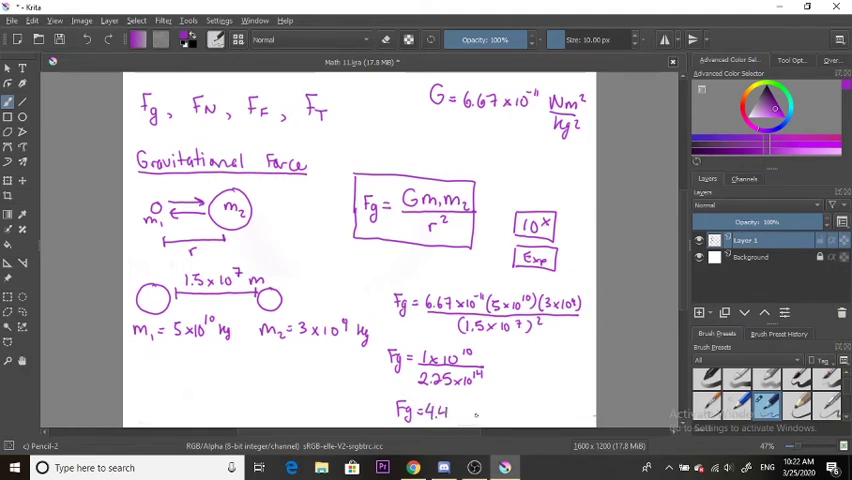
Complete the answer as Fg = 4.4×10^-5 N and draw a box around it
drag(450, 412, 485, 412)
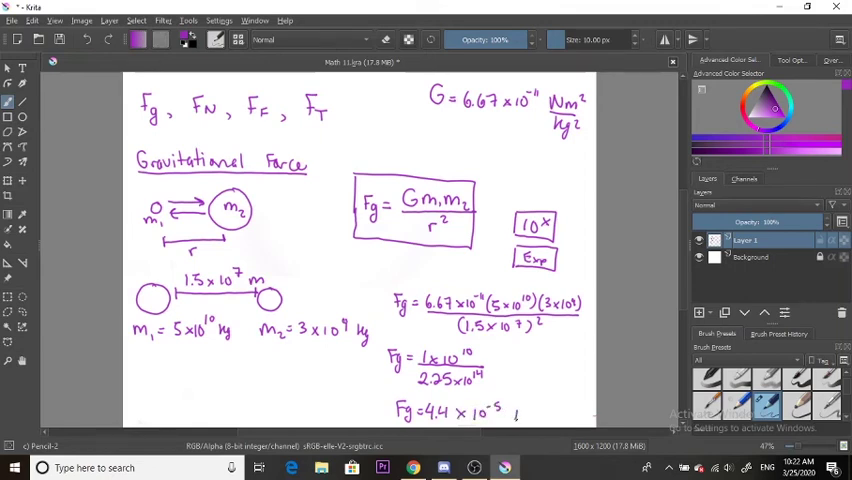
drag(385, 400, 525, 420)
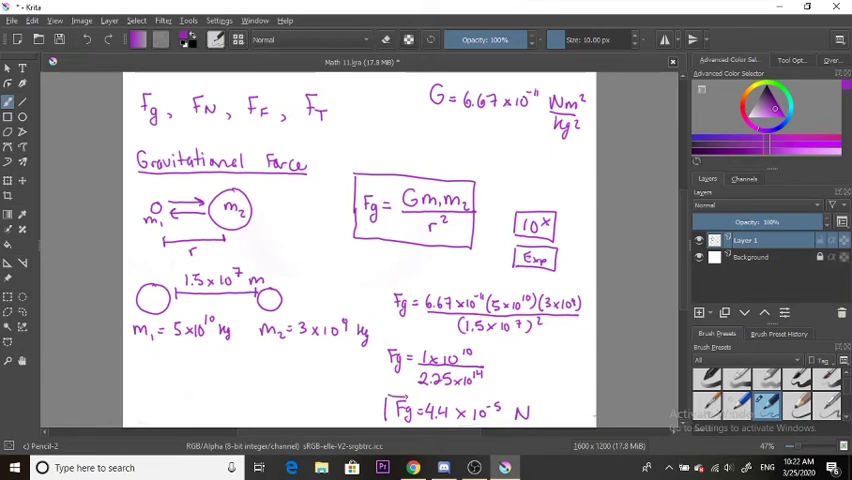
drag(408, 398, 543, 425)
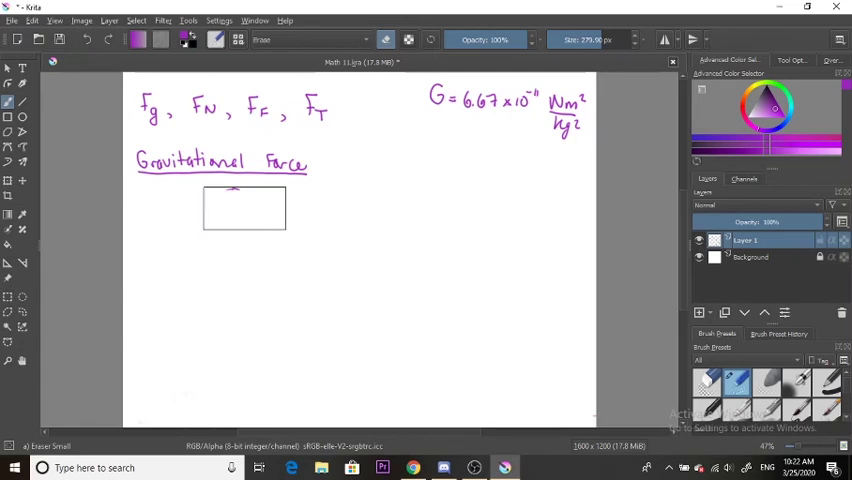
With the pencil brush, write g = -9.81 m/s² under the constant G
right_click(248, 258)
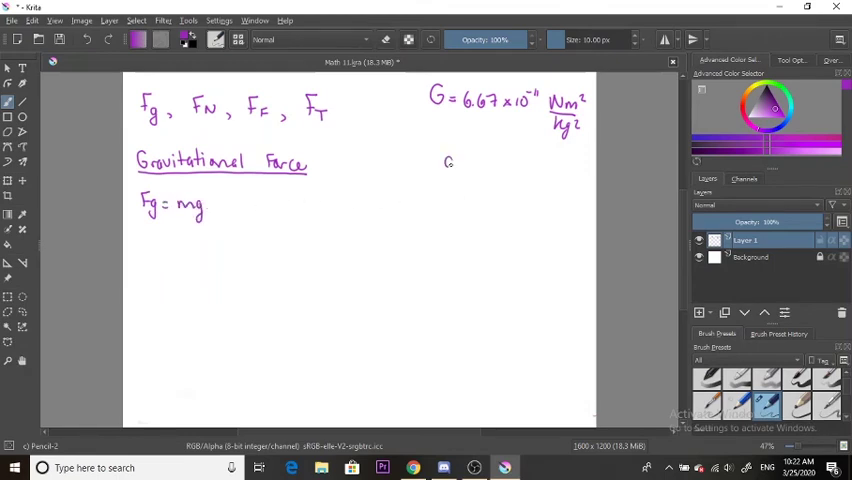
drag(440, 167, 505, 172)
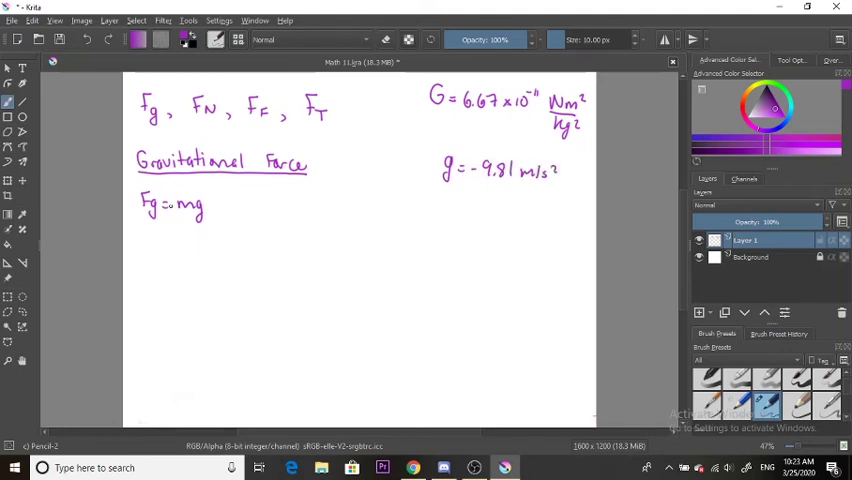
click(218, 205)
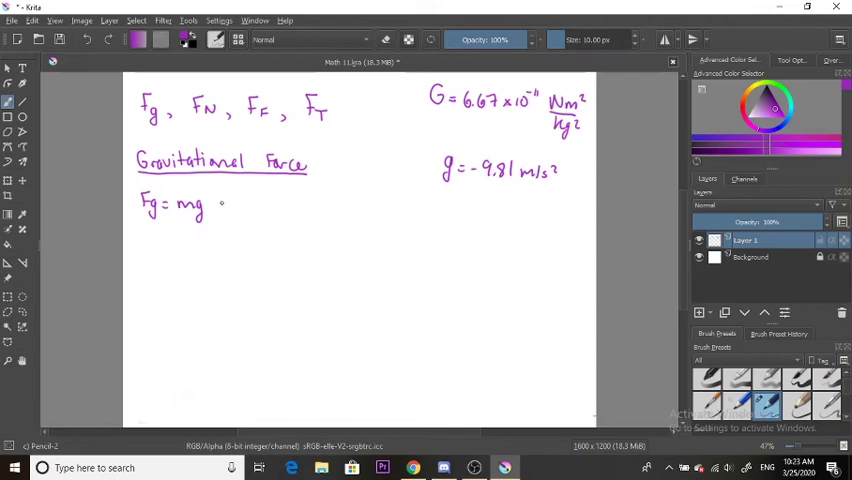
Write Fg = mg ⇒ weight ≠ mass
drag(220, 205, 245, 202)
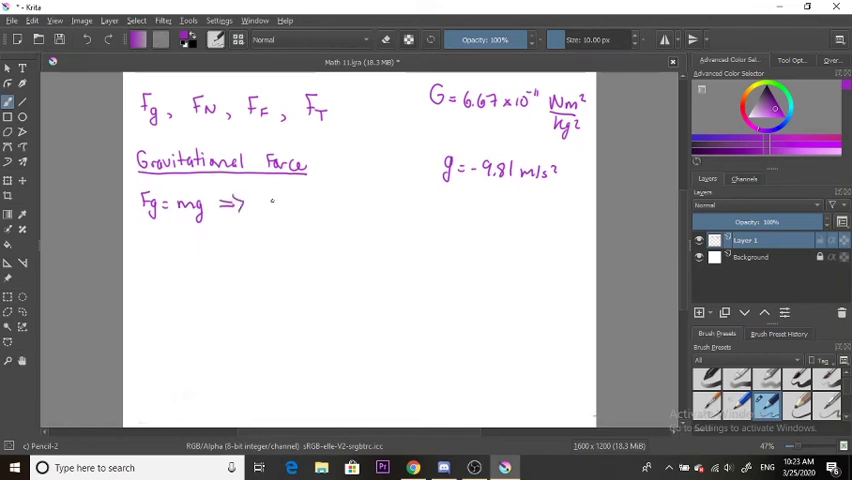
drag(258, 205, 293, 205)
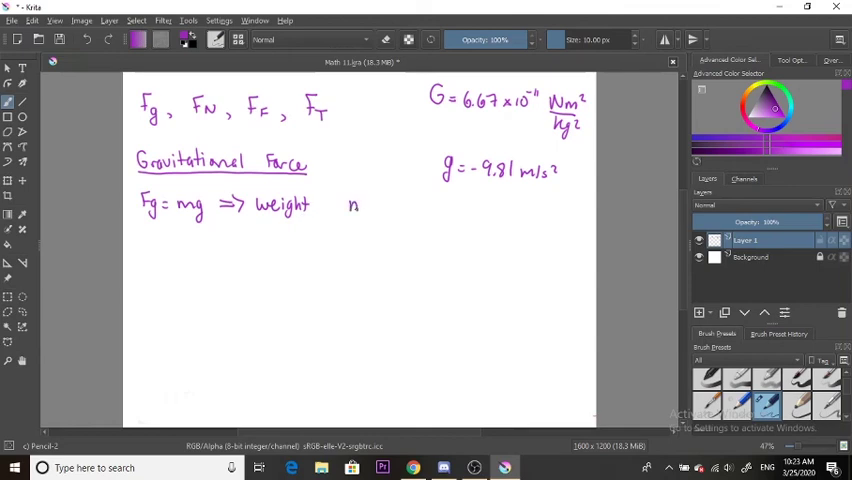
drag(345, 207, 385, 207)
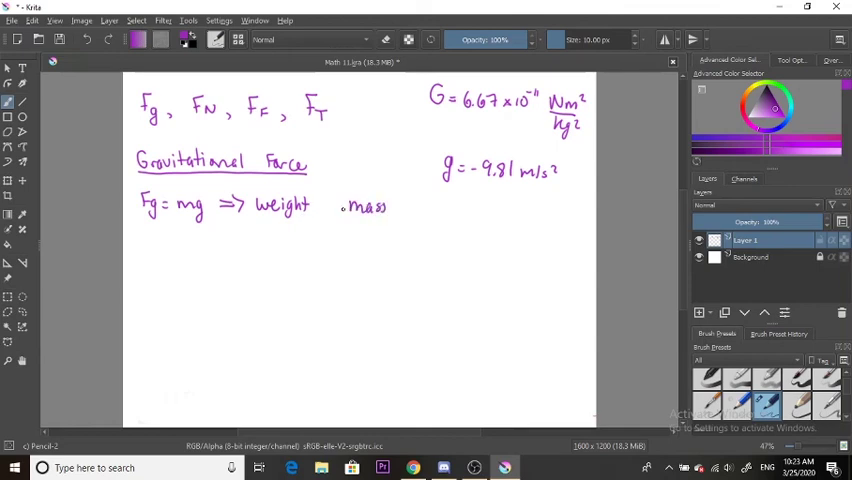
drag(328, 200, 334, 208)
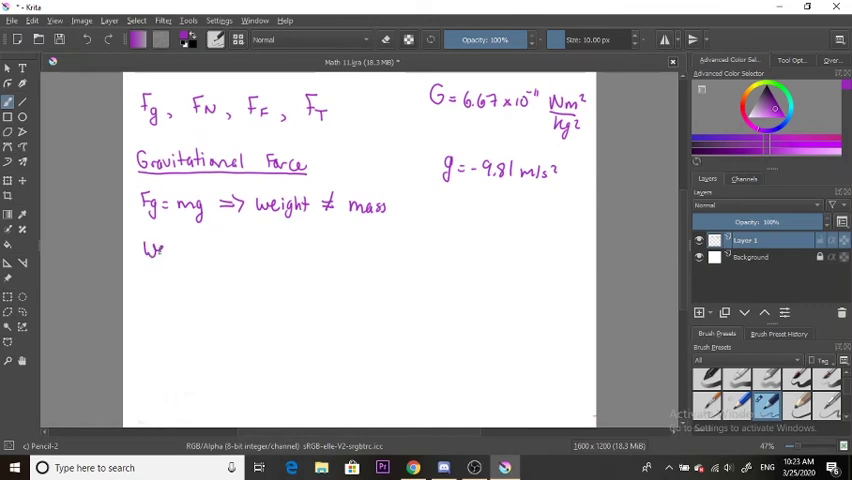
Write the heading 'Weight of a 5 kg dog.' and Fg = (5kg)(-9.81 m/s²)
drag(162, 250, 198, 252)
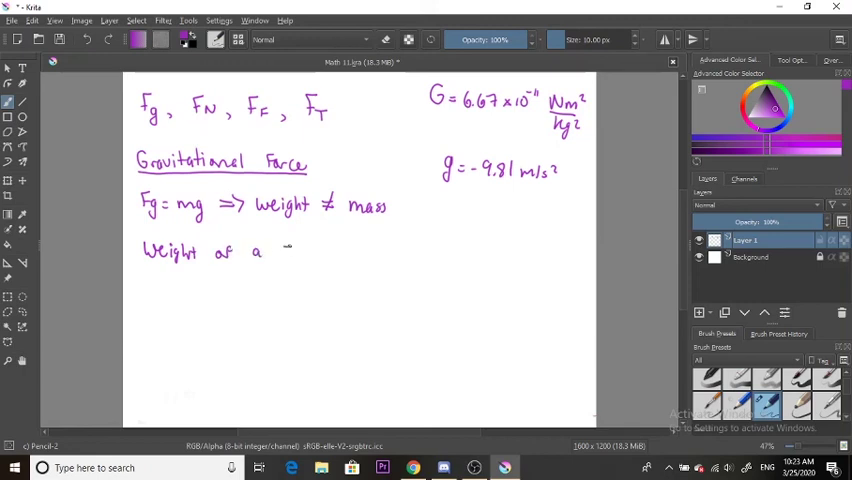
drag(283, 252, 340, 252)
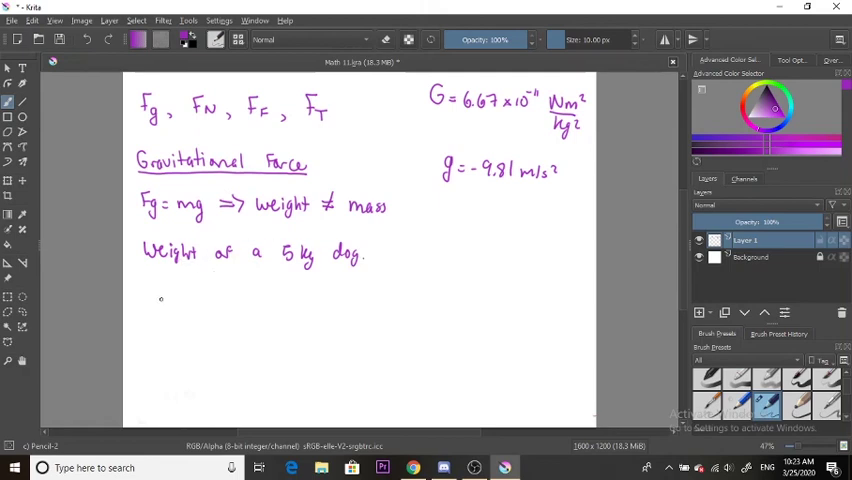
drag(162, 295, 188, 305)
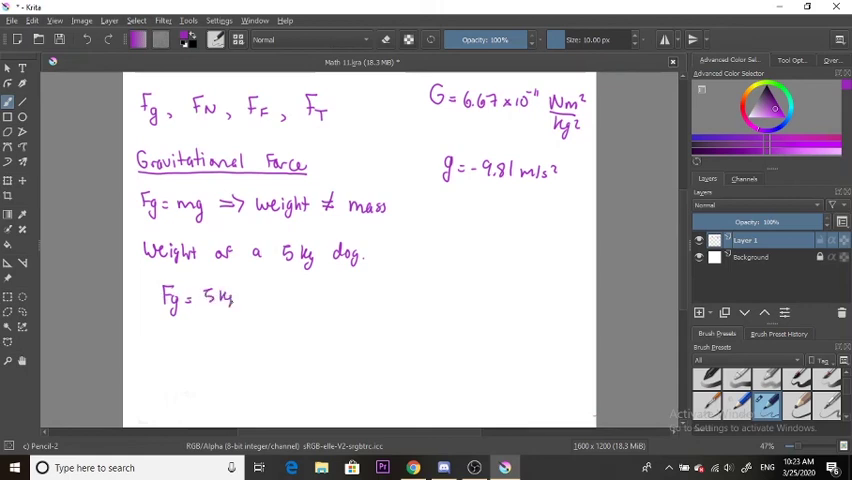
drag(200, 296, 250, 296)
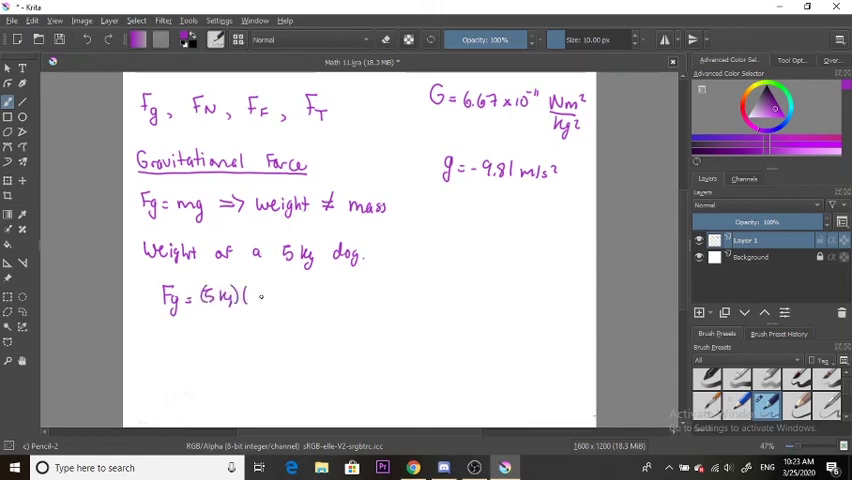
text((-9.81 m/s²)
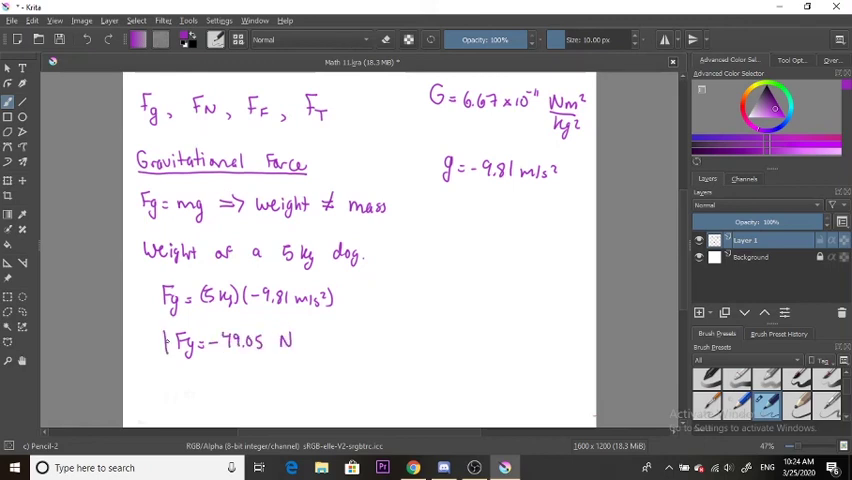
Write the answer Fg = -49.05 N and box it
drag(165, 325, 290, 355)
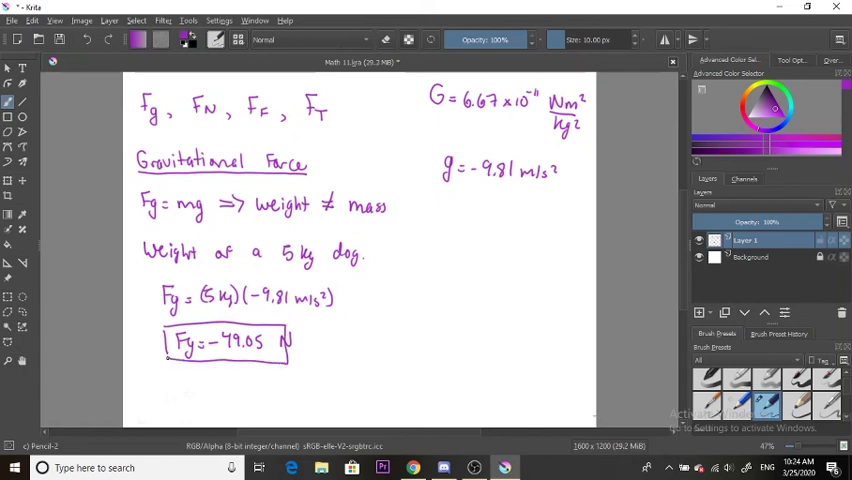
click(372, 256)
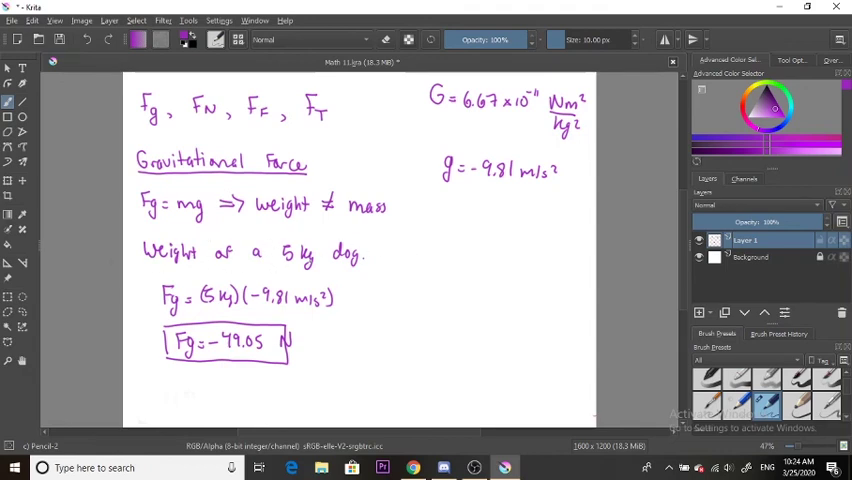
click(270, 345)
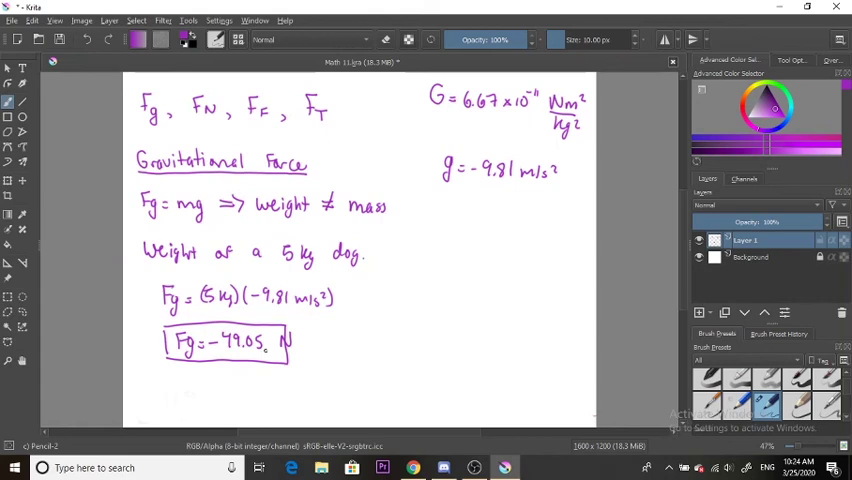